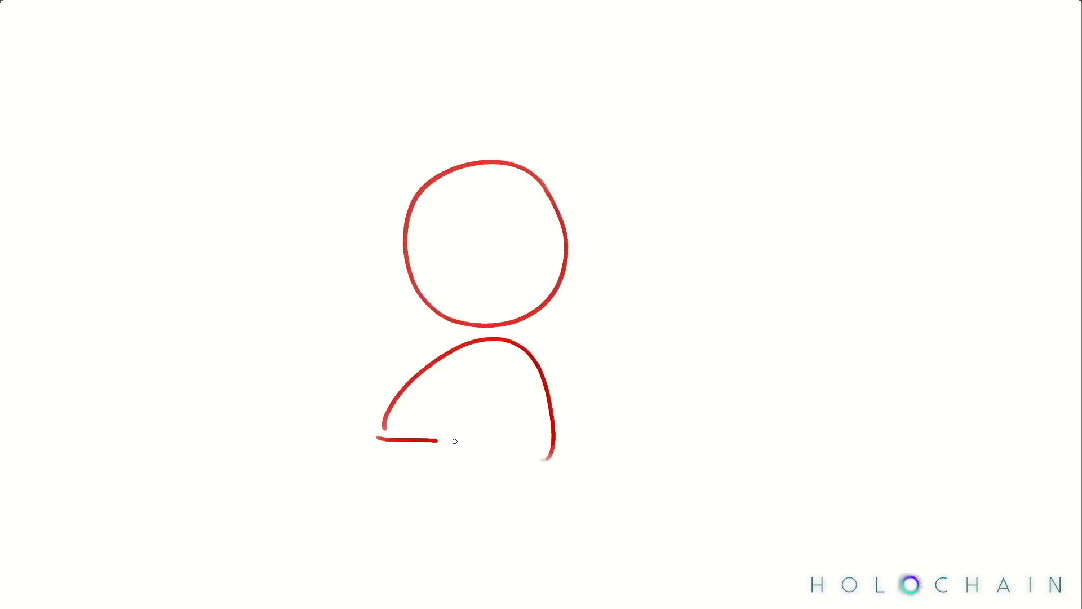
pyautogui.moveTo(434, 207); pyautogui.dragTo(531, 290)
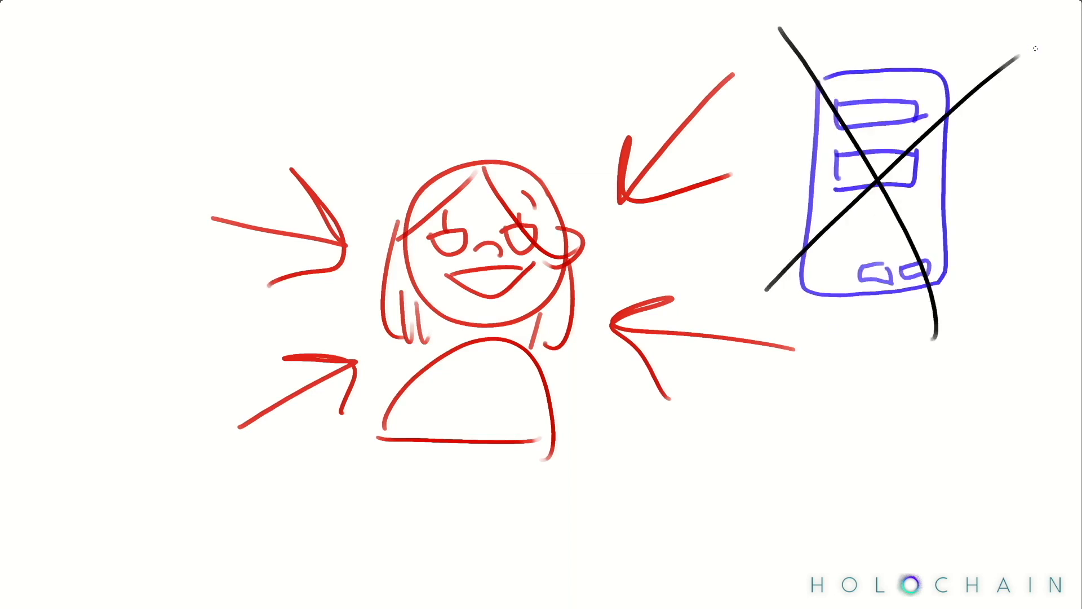
pyautogui.moveTo(897, 373); pyautogui.dragTo(891, 546)
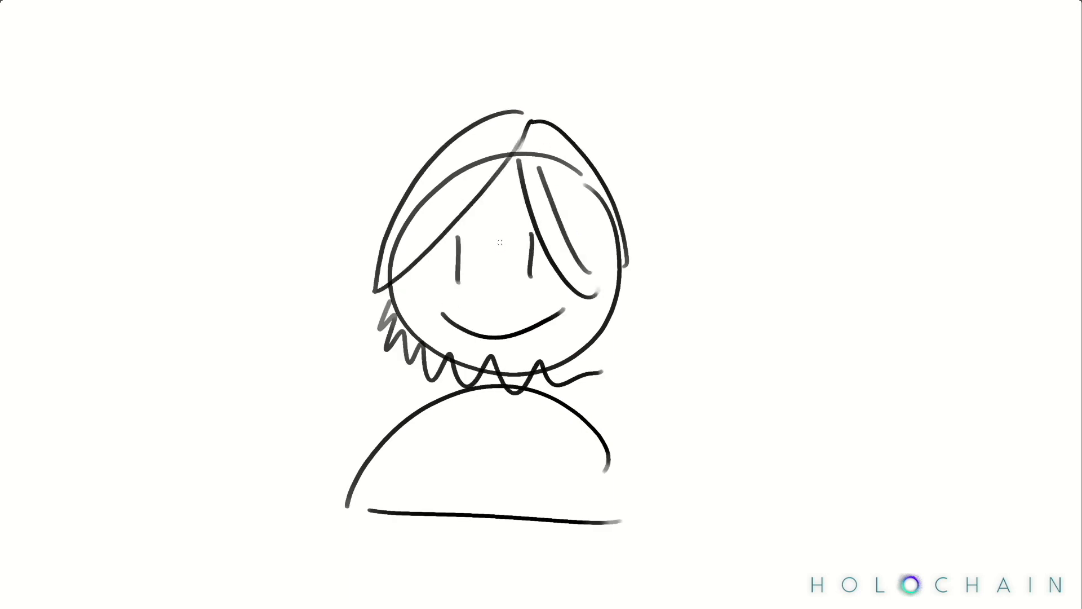
pyautogui.moveTo(401, 62); pyautogui.dragTo(642, 62)
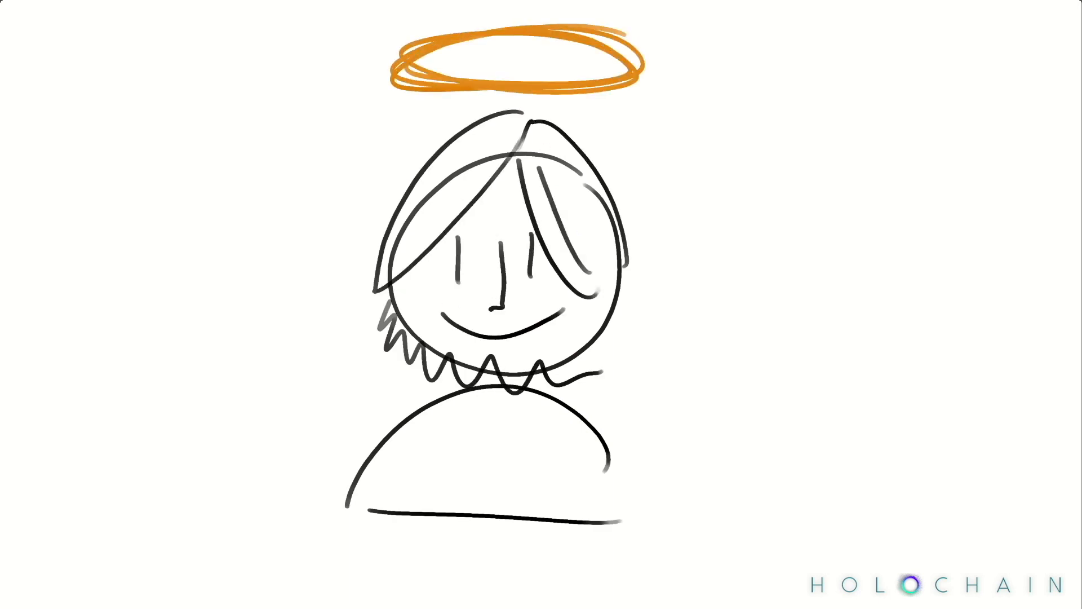